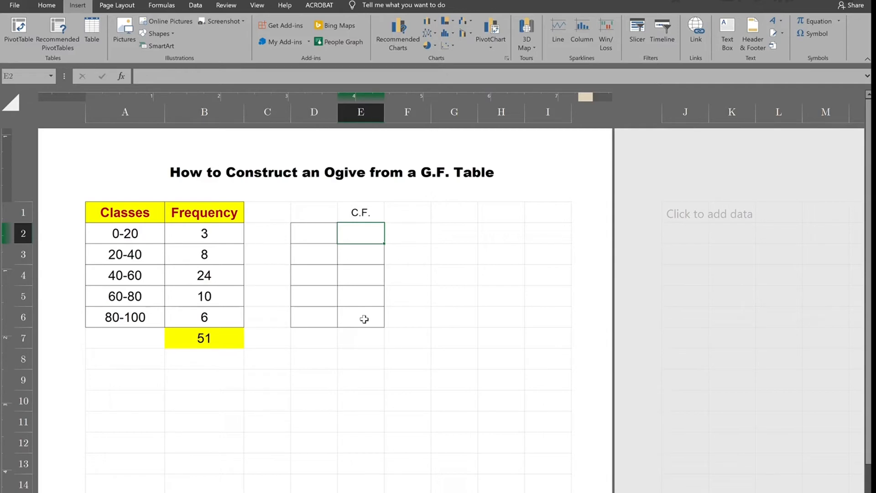
mouse_move(366, 320)
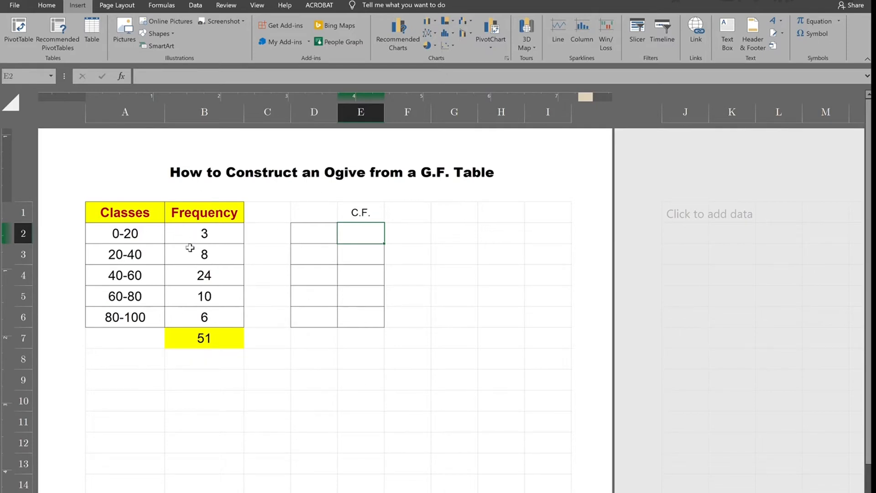
mouse_move(321, 234)
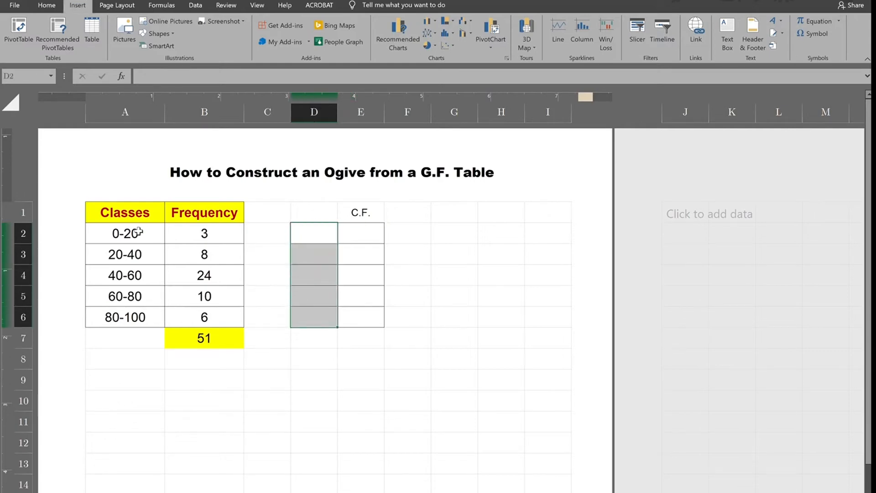
Step: Enter the upper class limits 20, 40, 60, 80 and 100 in D2:D6
text(20)
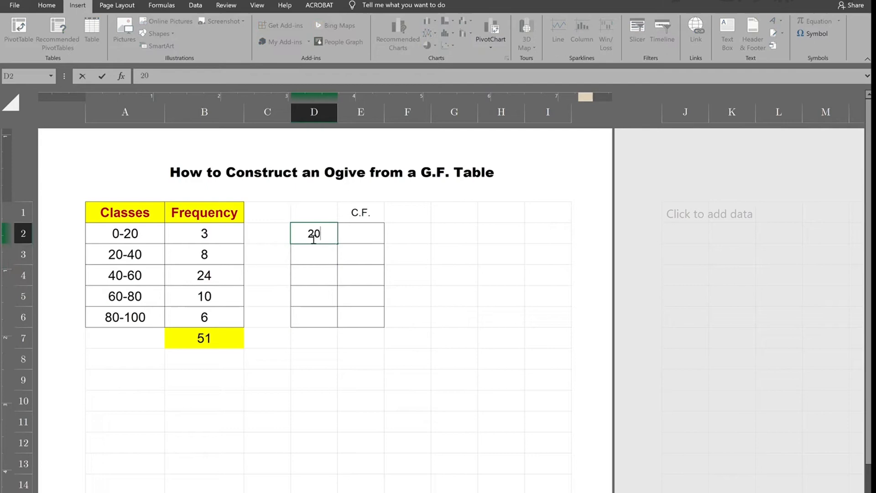
text(60)
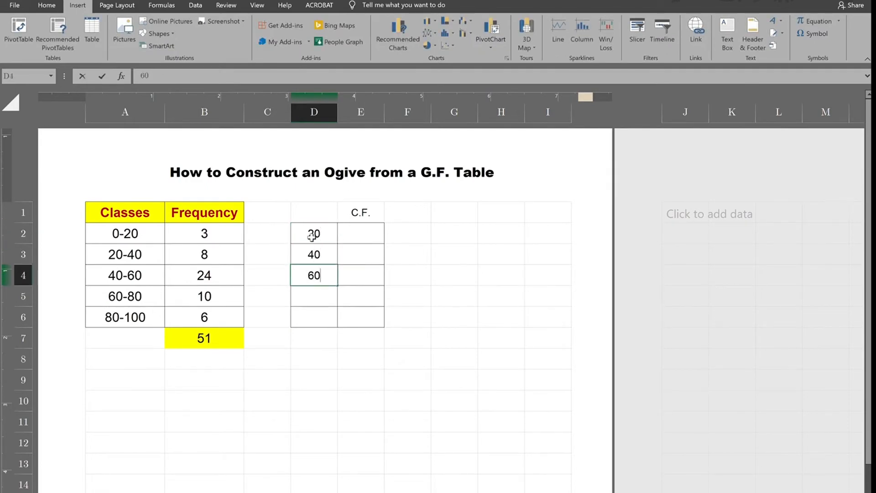
text(2)
click(314, 297)
text(80)
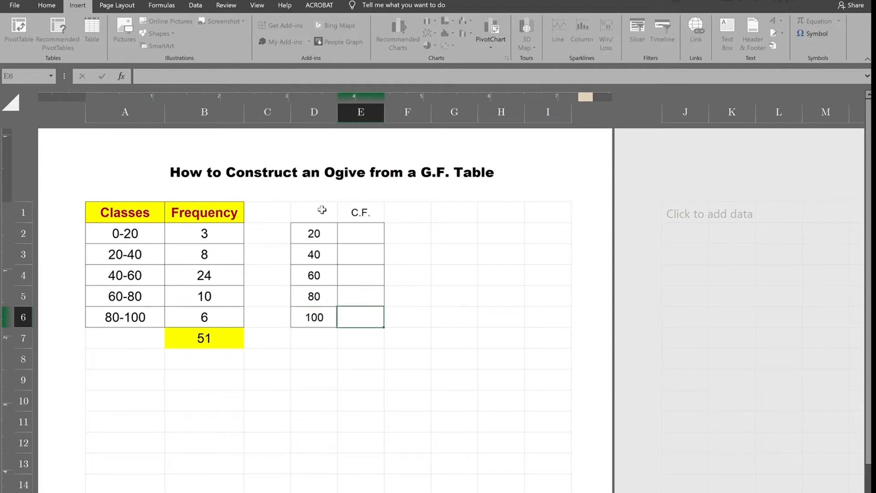
Step: Build the first cumulative totals 3, 11 and 35 from the frequencies in E2:E4
click(361, 233)
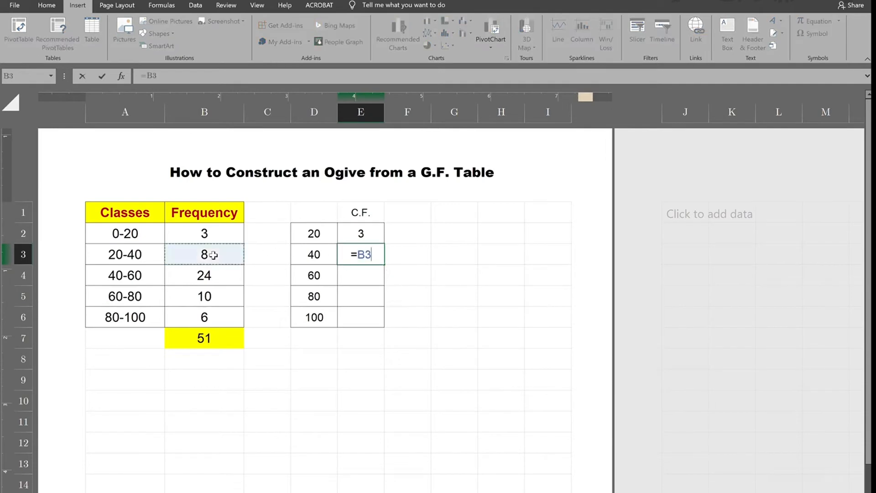
text(+B3)
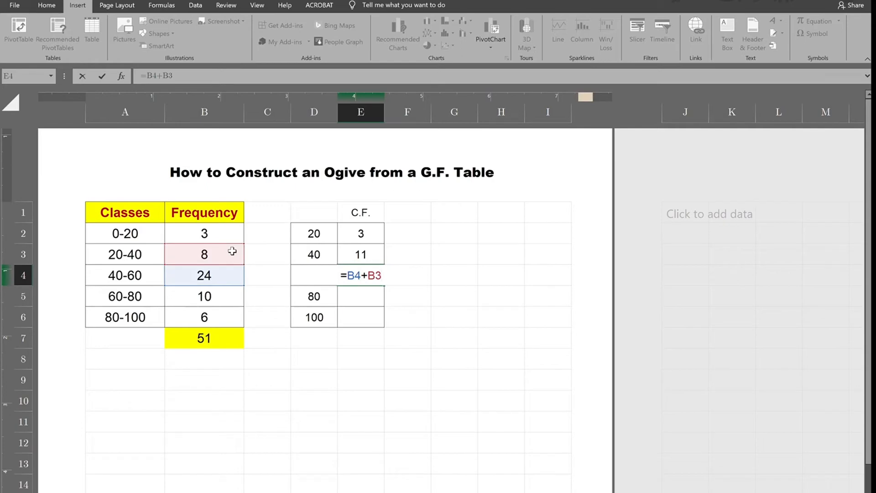
text(+3)
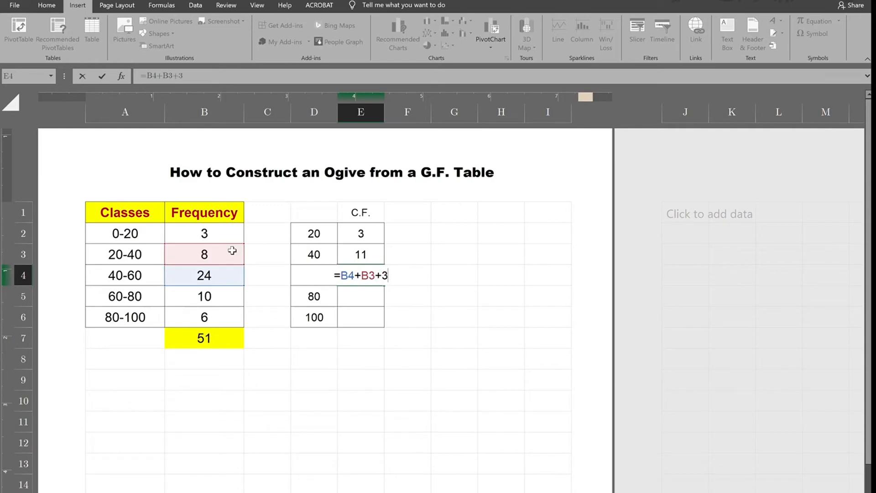
click(204, 233)
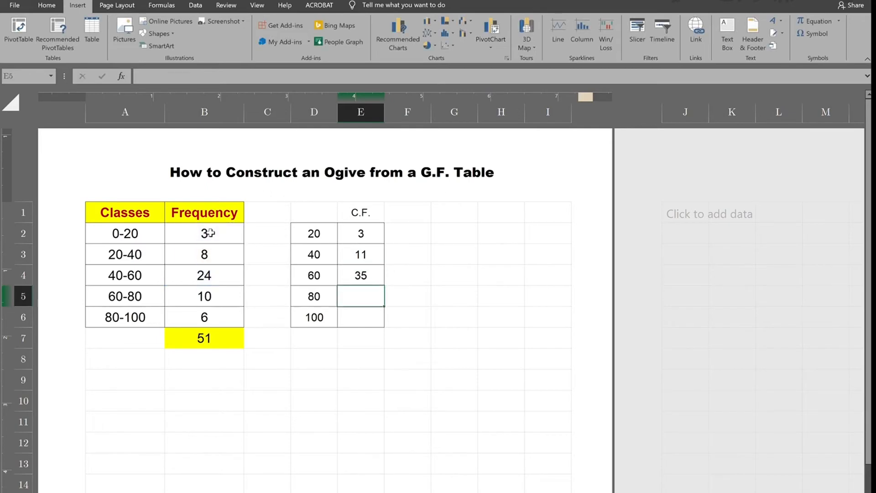
Step: Add the 60-80 and 80-100 frequencies to the running total, giving 45 and 51
text(=)
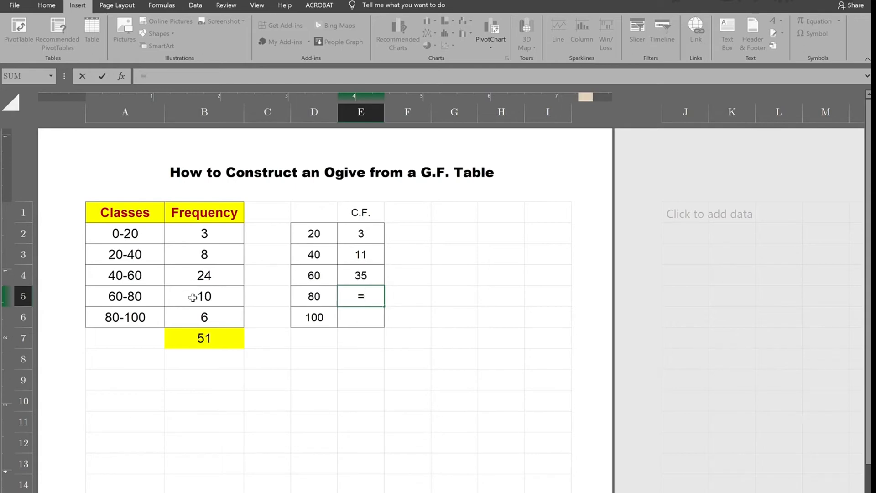
click(204, 296)
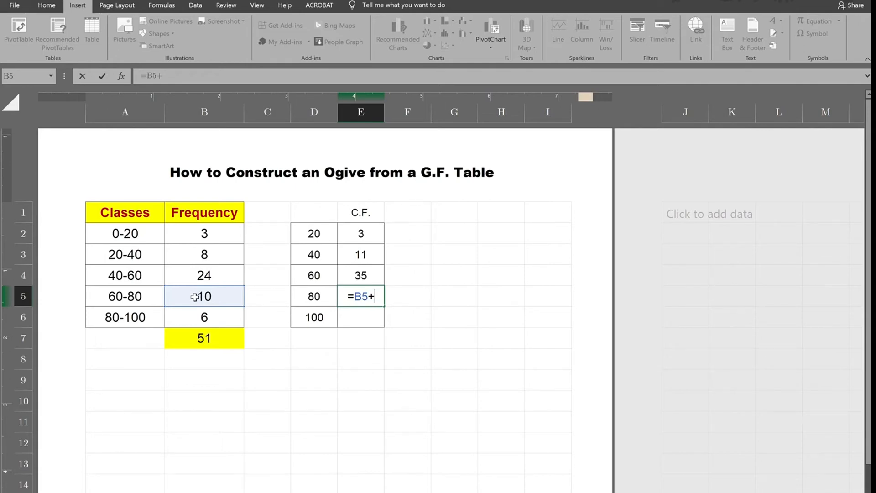
click(360, 275)
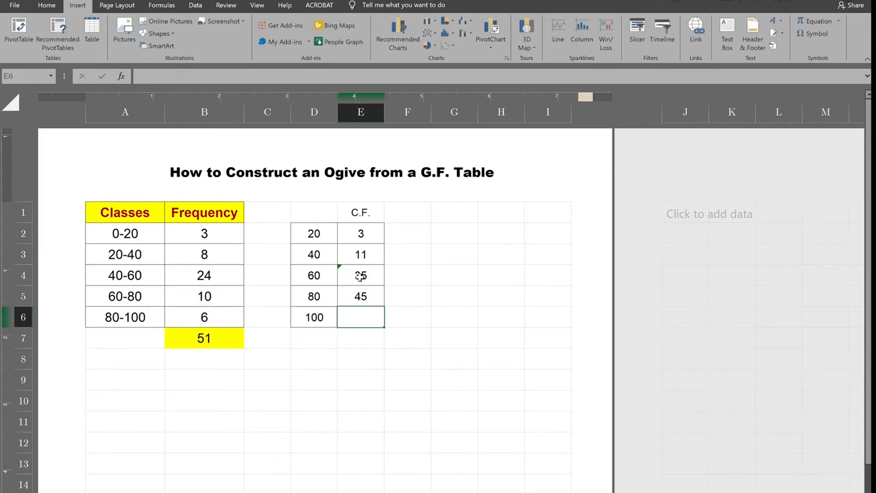
text(=)
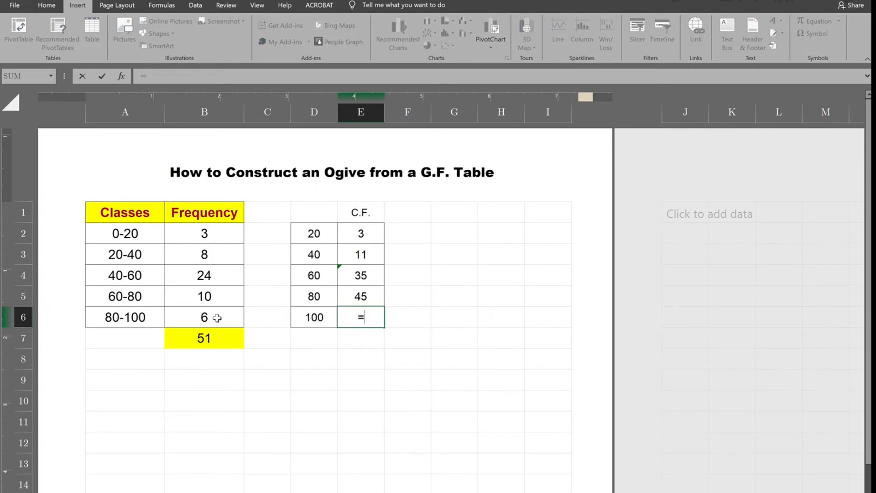
click(203, 317)
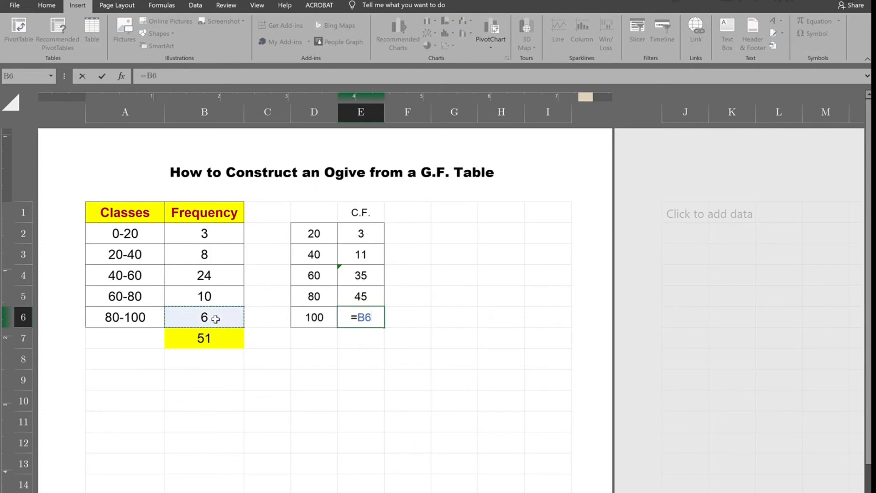
click(361, 296)
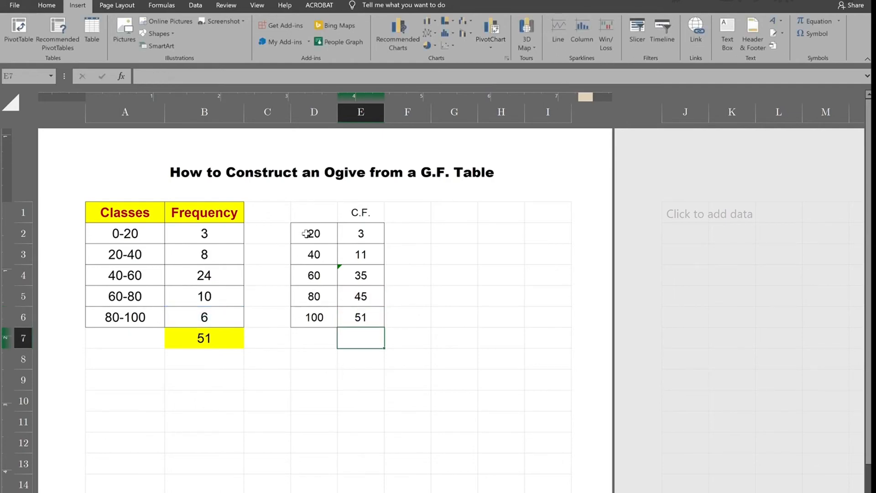
Step: Chart D1:E6 as a Line with Markers ogive rising from 3 to 51
drag(313, 233, 361, 317)
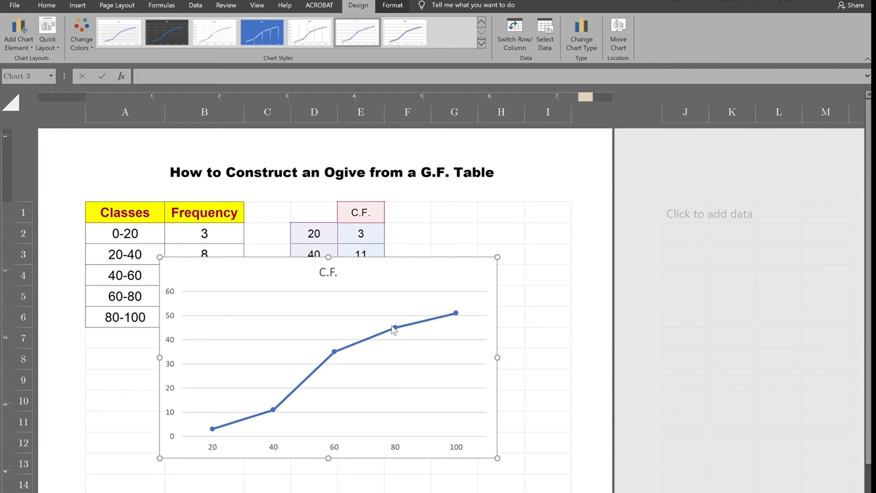
Step: Add cumulative-value data labels to the ogive points and apply the dark chart style
click(394, 328)
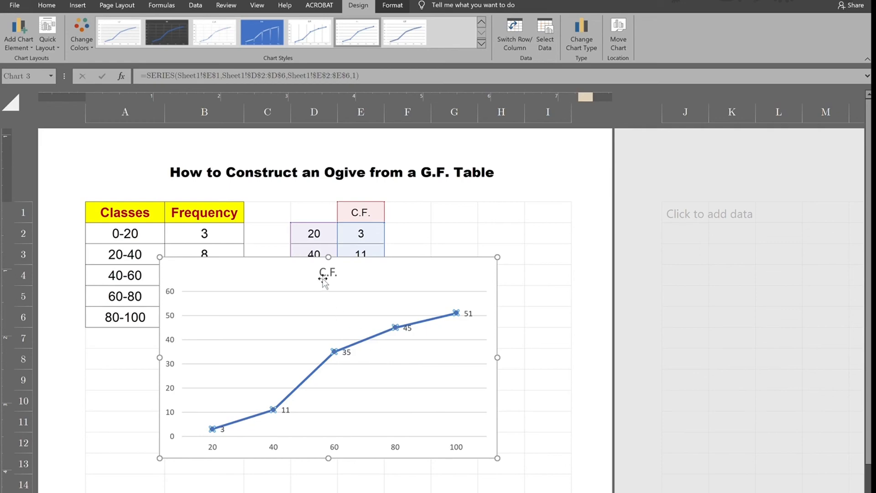
click(328, 272)
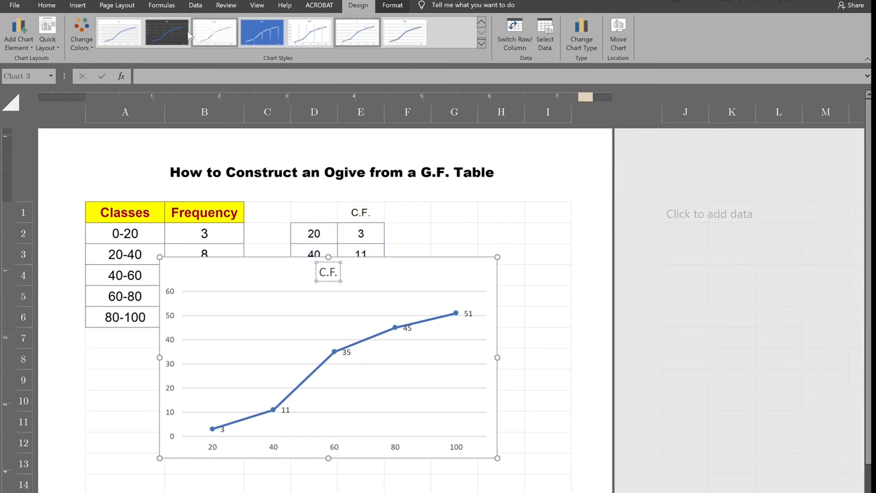
click(262, 31)
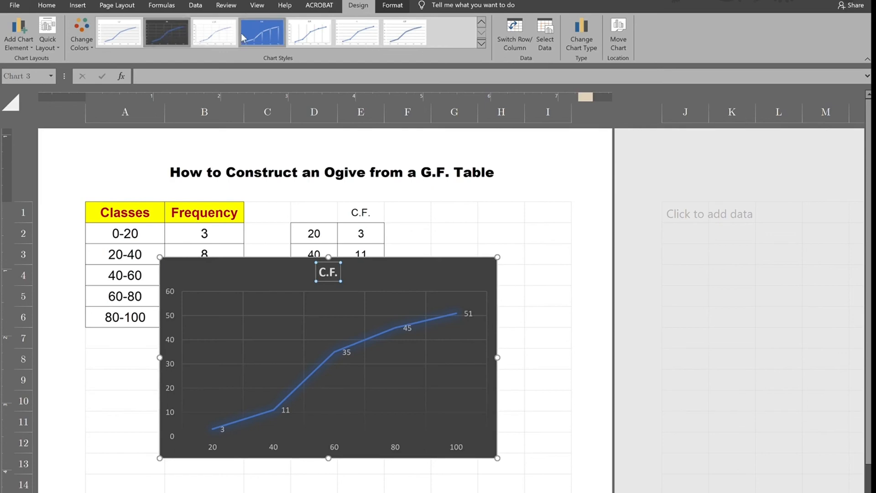